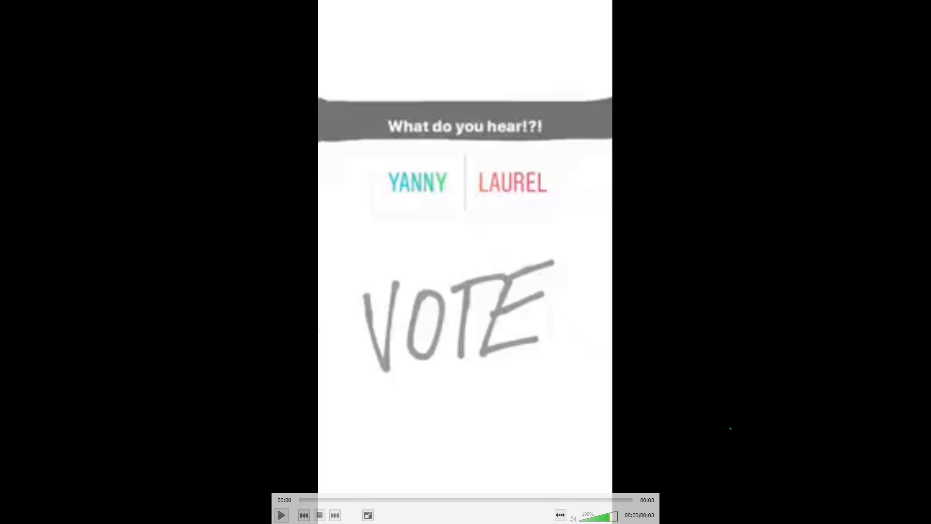
# Play the Yanny/Laurel voting clip in the video player, then pause it.
pyautogui.click(281, 515)
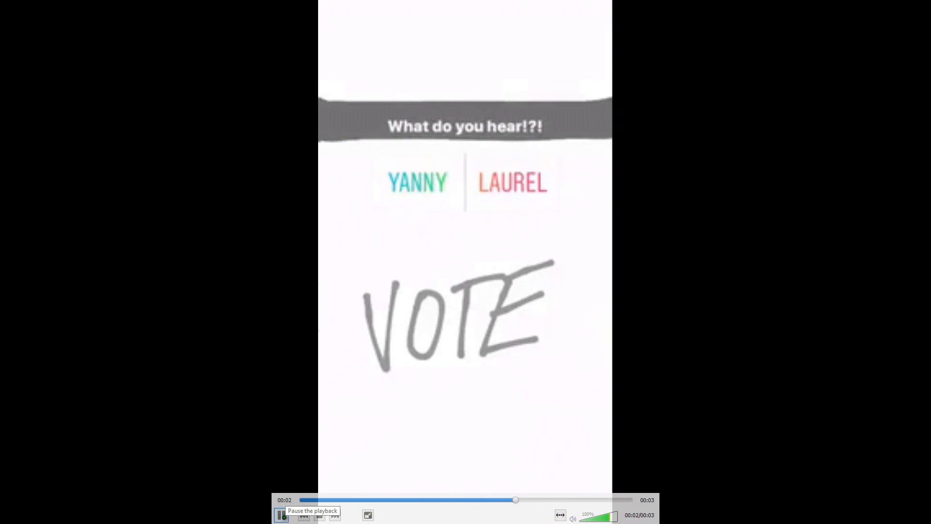
pyautogui.click(281, 516)
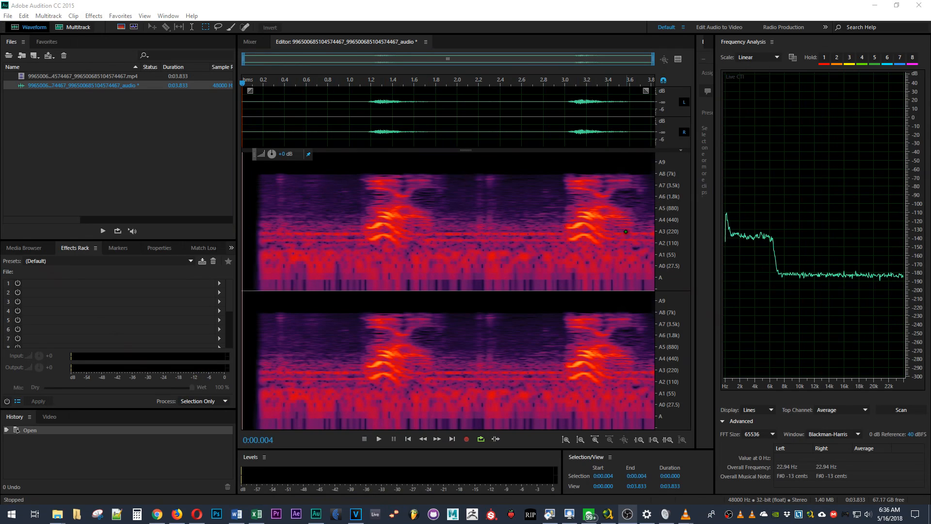
pyautogui.moveTo(295, 135)
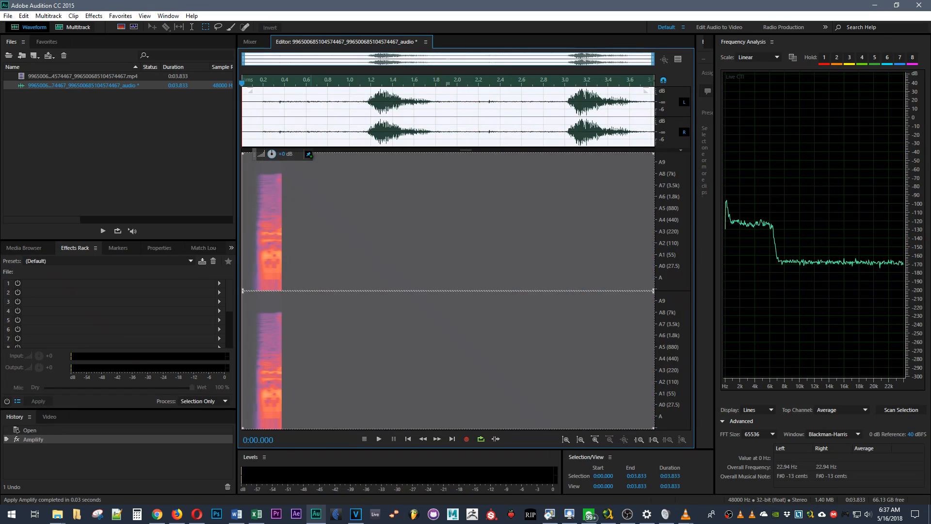
# Play back the Yanny/Laurel audio after applying Amplify.
pyautogui.click(378, 439)
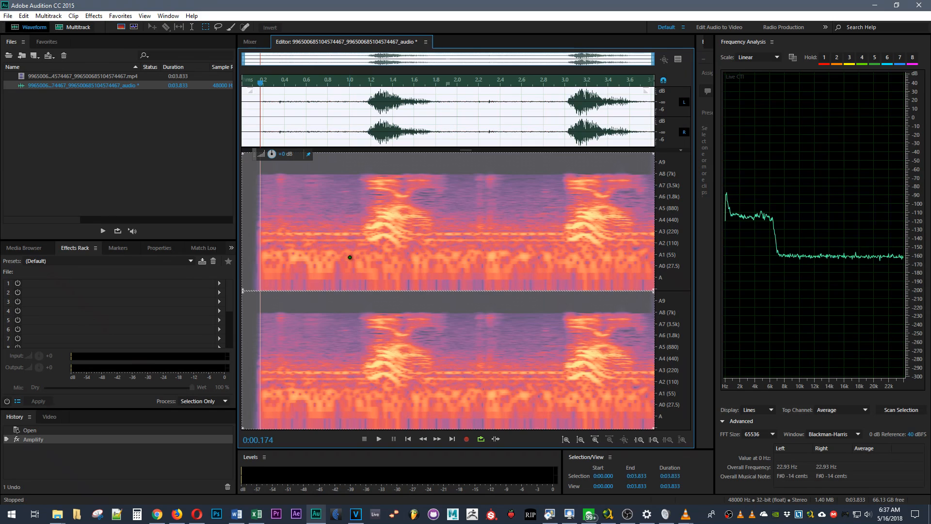
pyautogui.moveTo(367, 260)
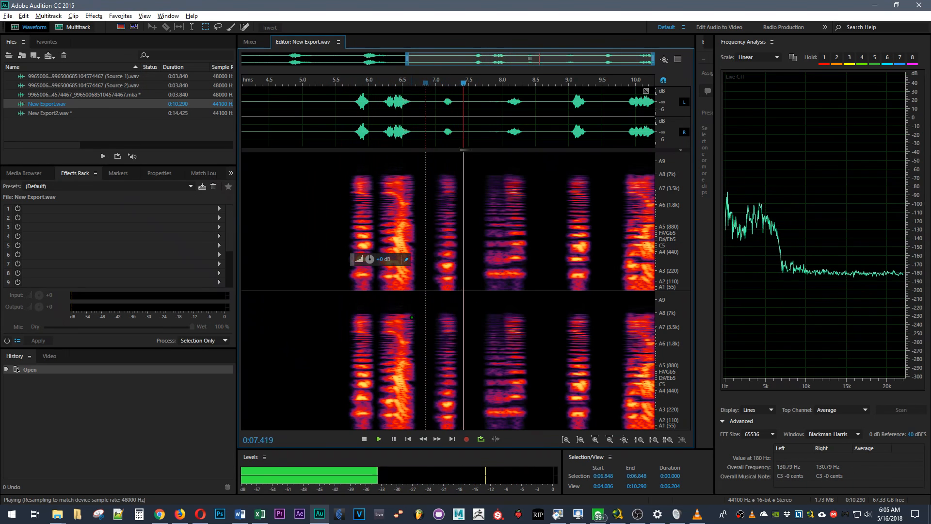
# Amplify the second spoken word in New Export.wav and listen to its isolated top band.
pyautogui.click(364, 439)
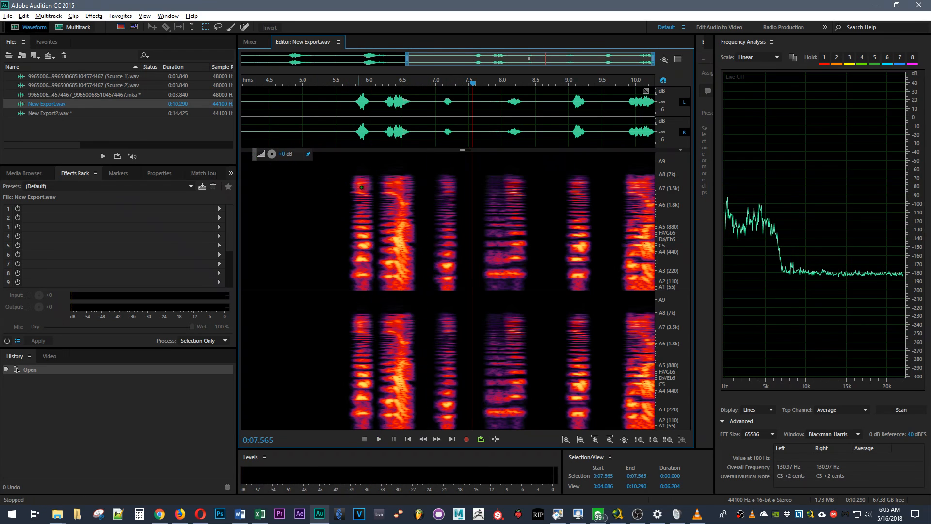
pyautogui.moveTo(381, 238); pyautogui.dragTo(423, 238)
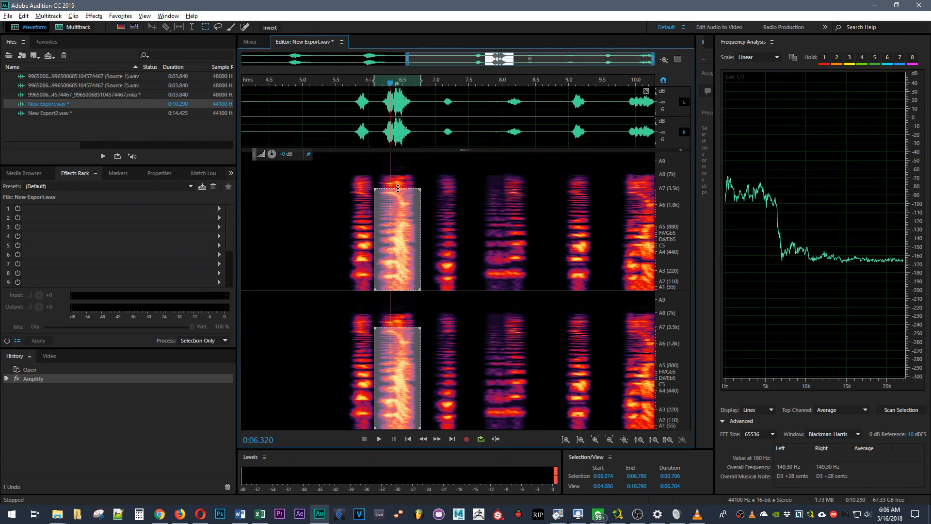
pyautogui.click(379, 439)
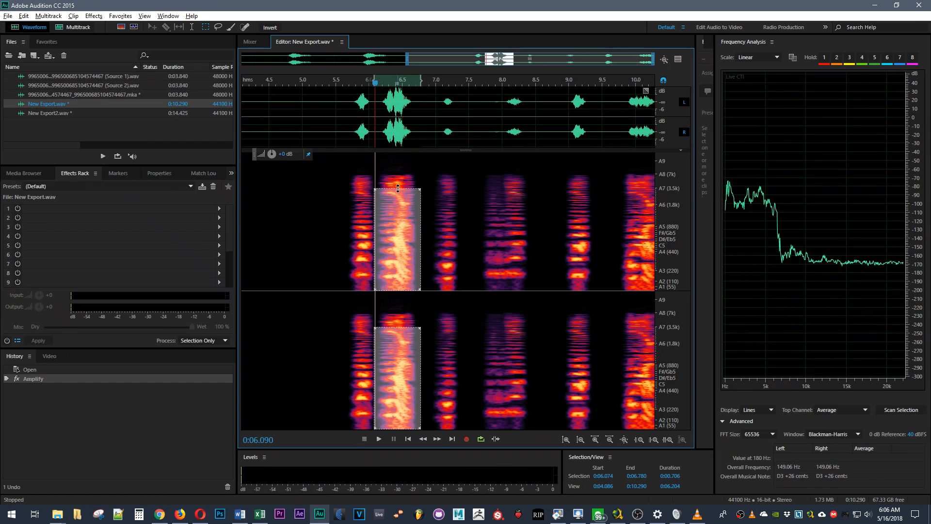
pyautogui.click(378, 439)
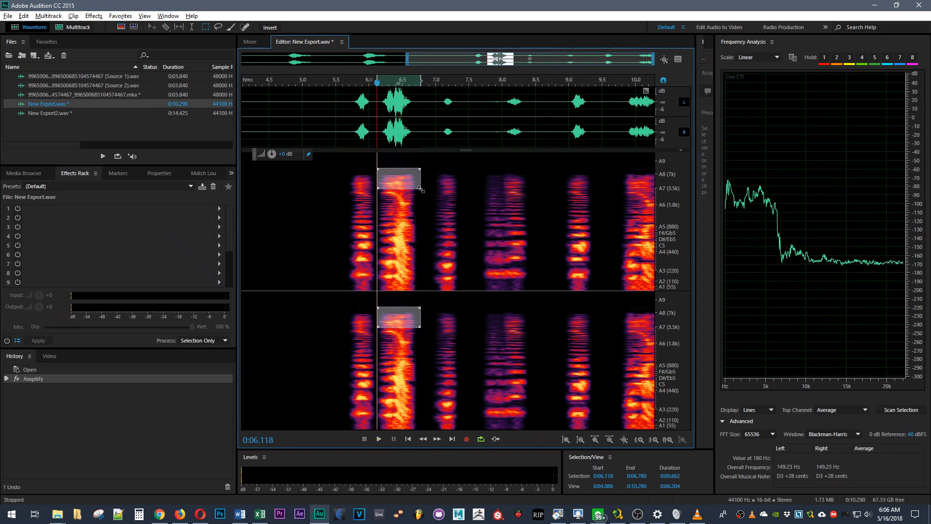
pyautogui.click(378, 439)
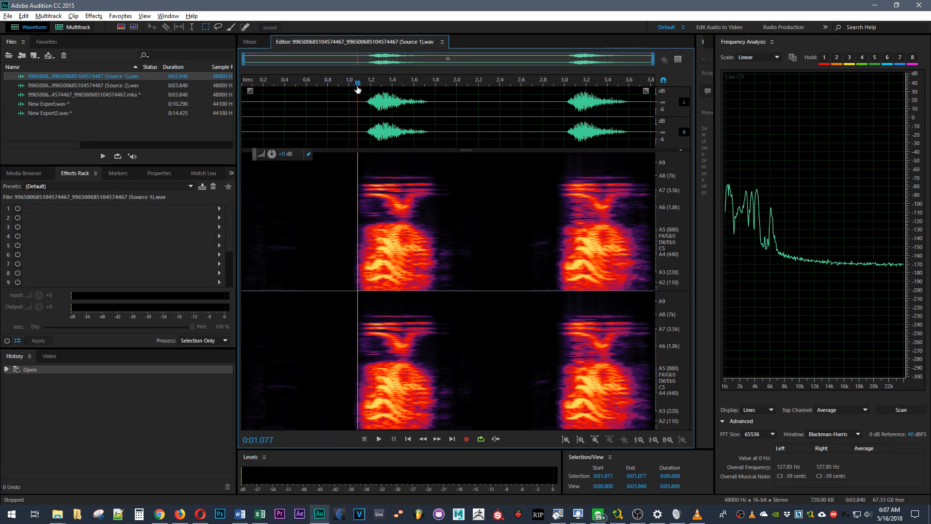
# Play, stop and replay the amplified Source 1 recording from about one second in.
pyautogui.click(379, 439)
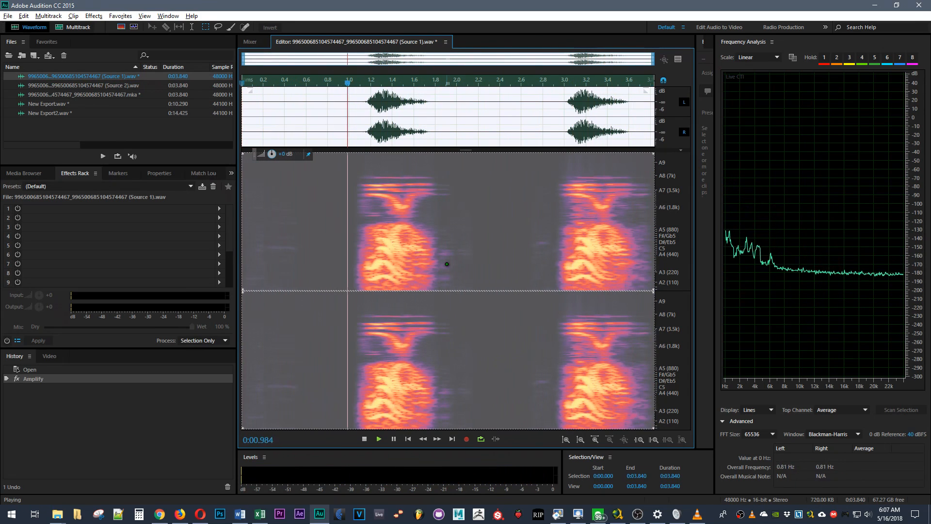
pyautogui.click(364, 439)
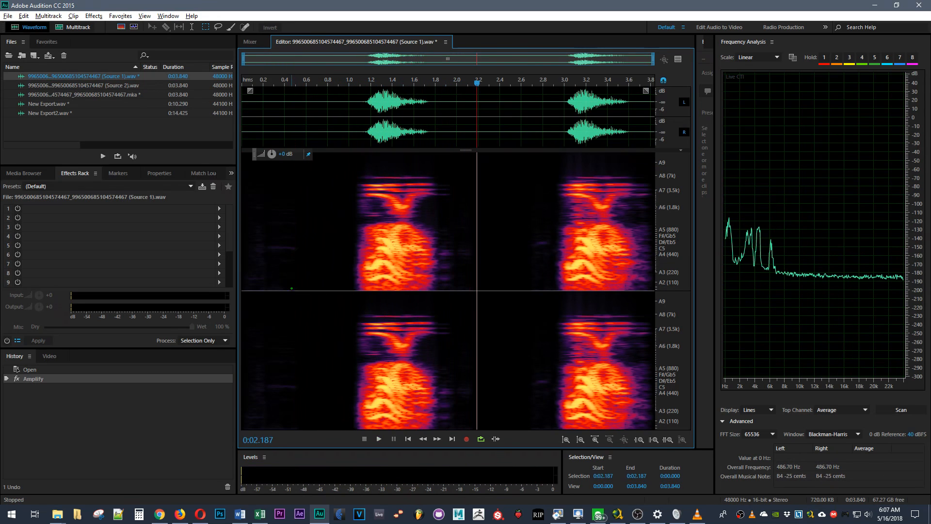
pyautogui.click(378, 439)
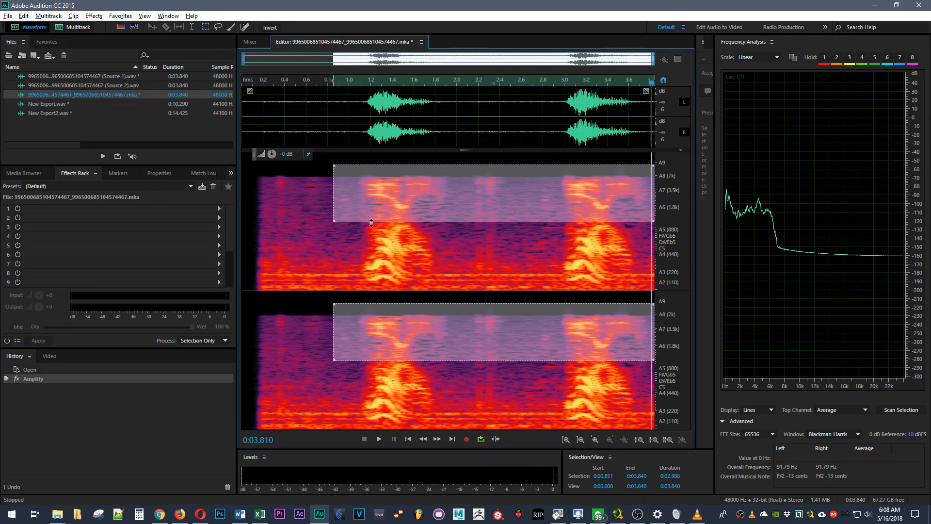
# Play the upper-band selection in the .mka clip, then extend it to all frequencies and replay.
pyautogui.click(378, 438)
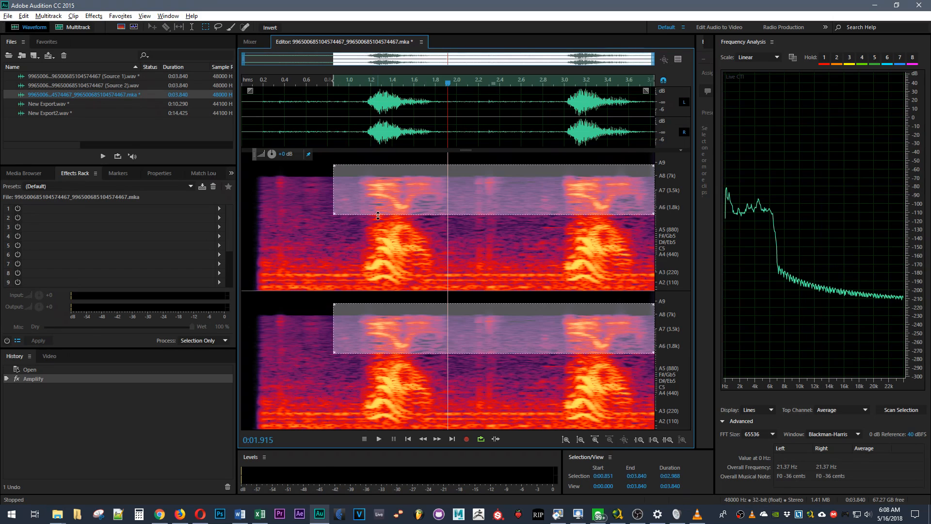
pyautogui.click(378, 439)
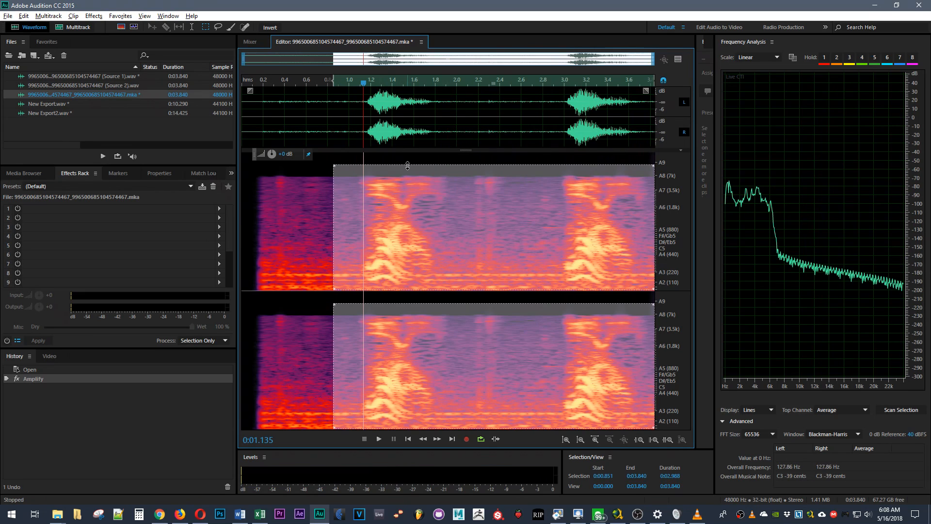
pyautogui.click(379, 438)
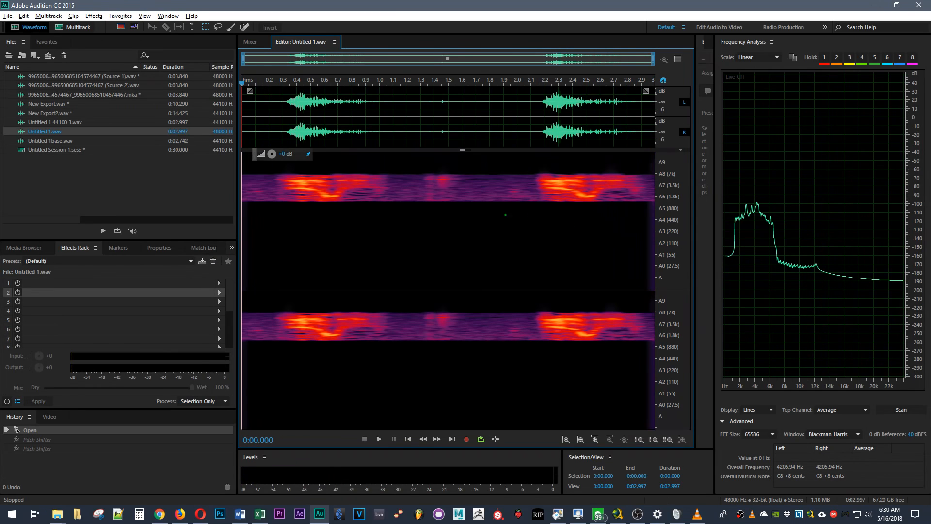
# Play the high-frequency layer in Untitled 1.wav, then replay it after amplifying.
pyautogui.click(379, 439)
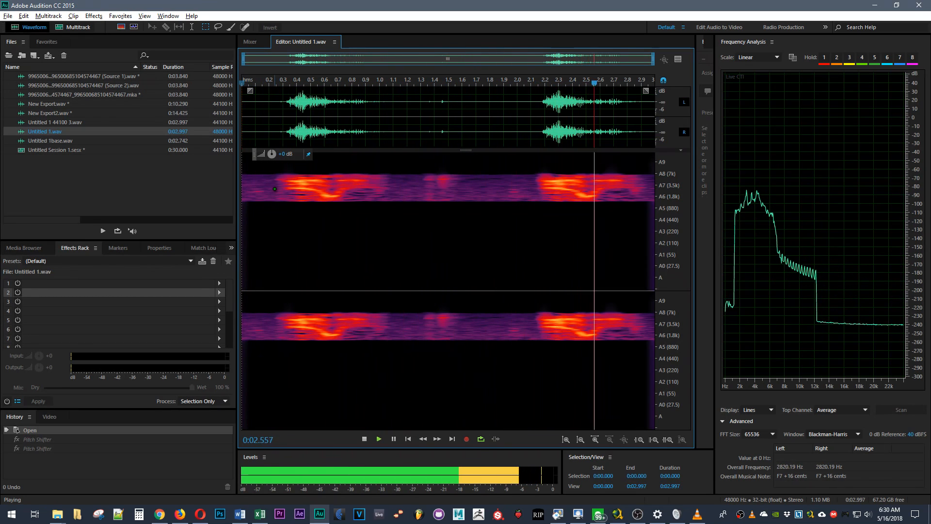
pyautogui.click(365, 439)
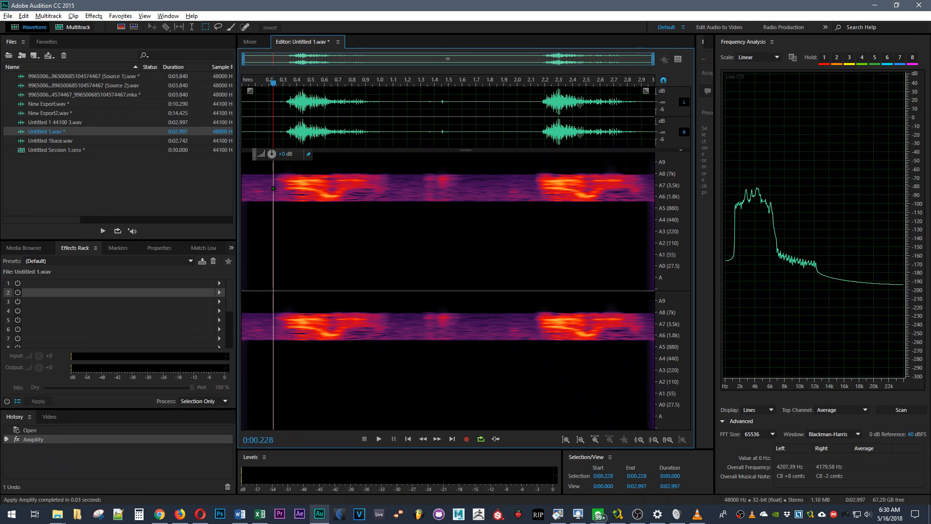
pyautogui.click(379, 440)
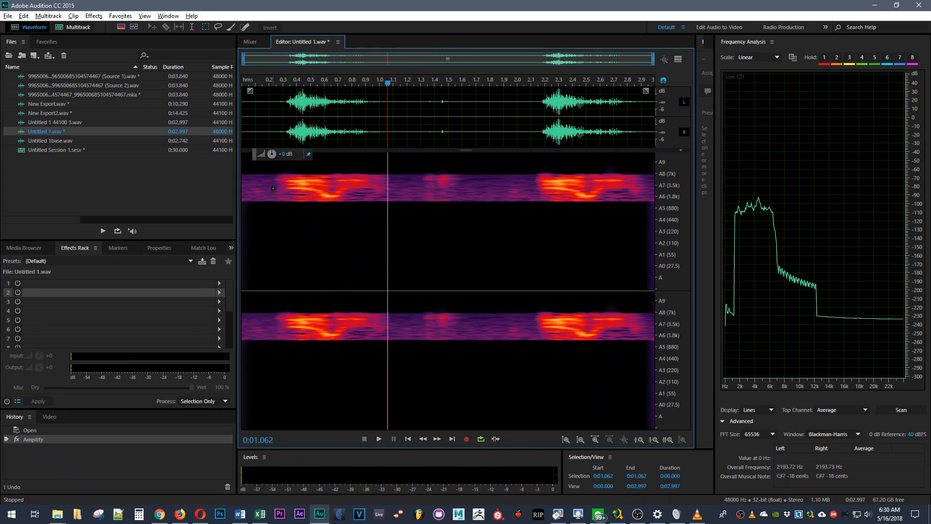
pyautogui.click(378, 439)
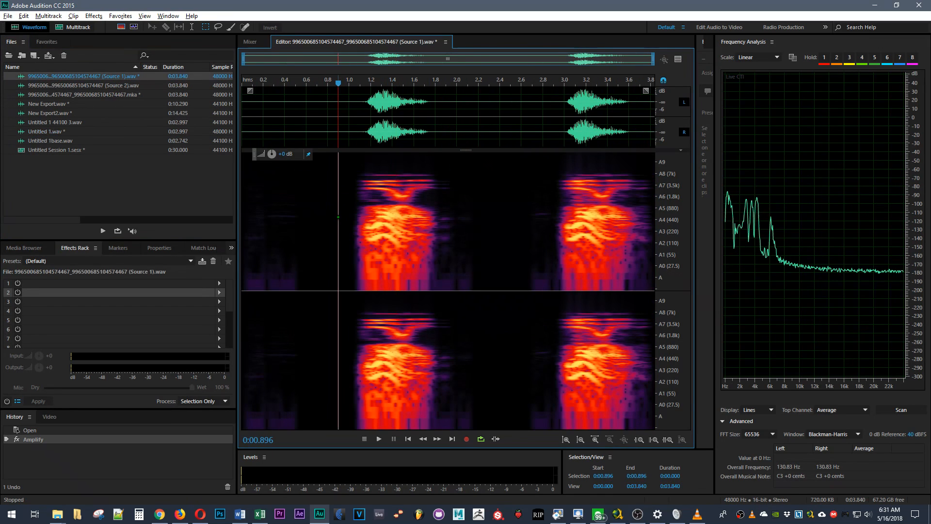
# Play Source 1 from just before the first word, then move playback past it.
pyautogui.click(378, 439)
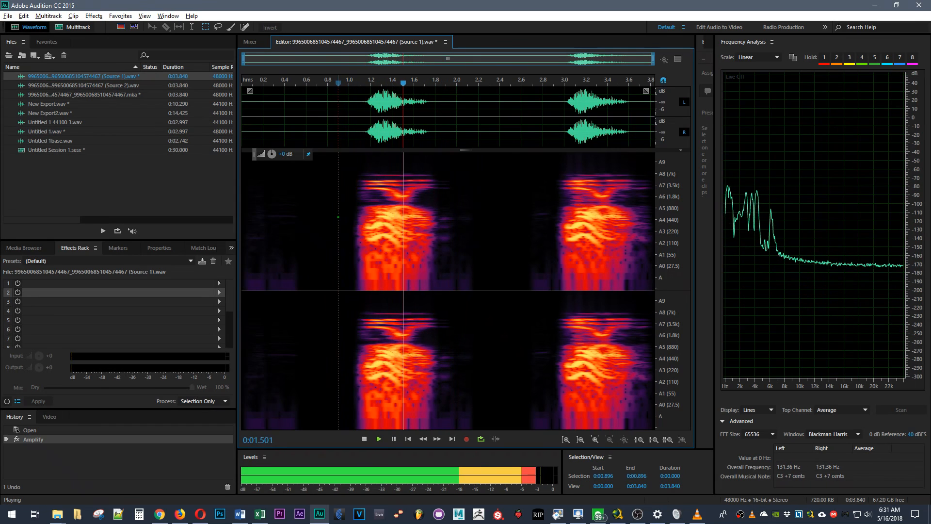
pyautogui.click(365, 439)
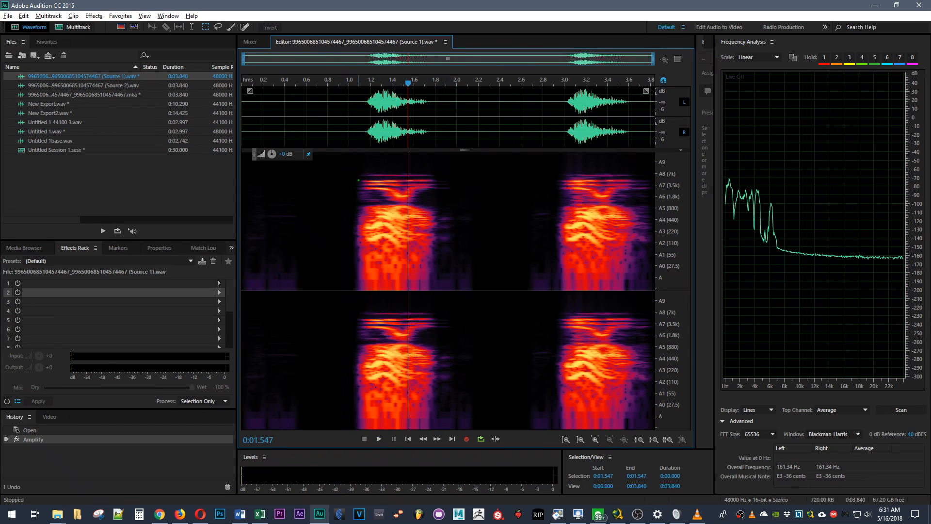
pyautogui.click(379, 439)
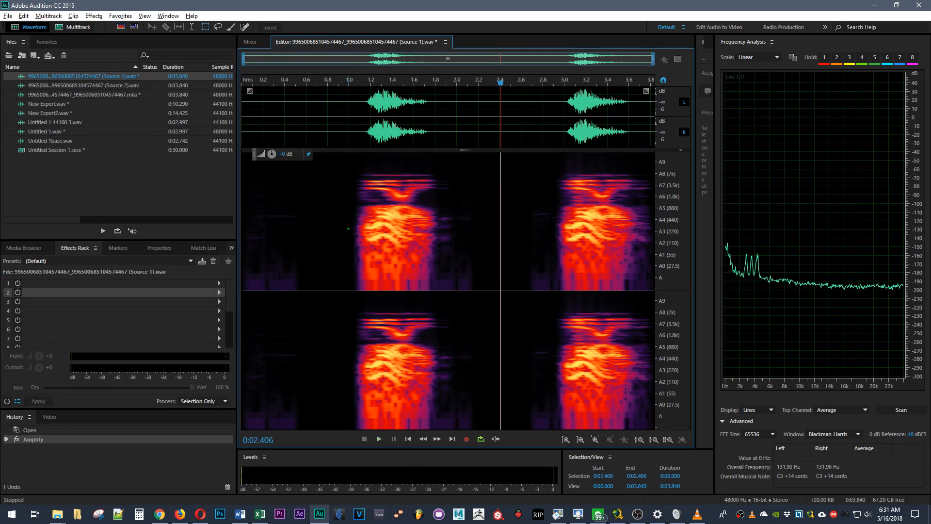
pyautogui.click(558, 115)
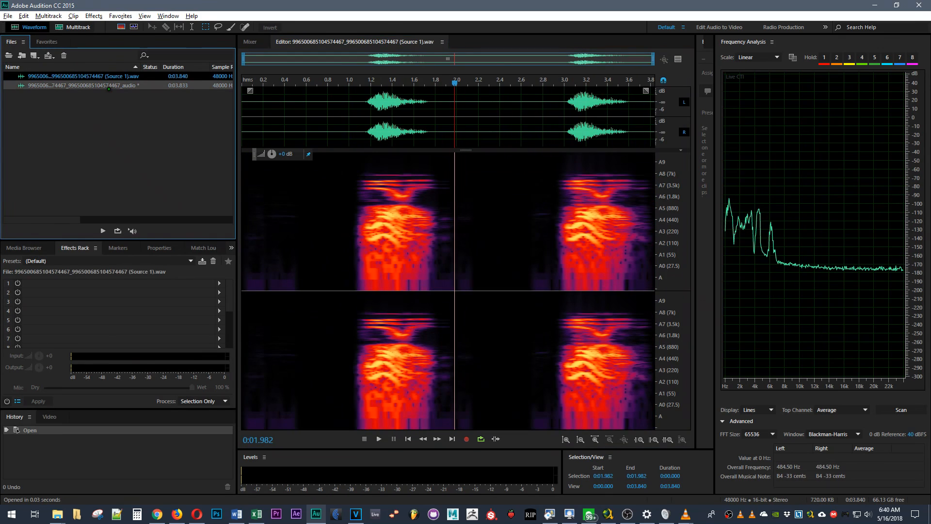
# Reopen the Source 1 .wav file from the Files panel in the Editor.
pyautogui.click(77, 76)
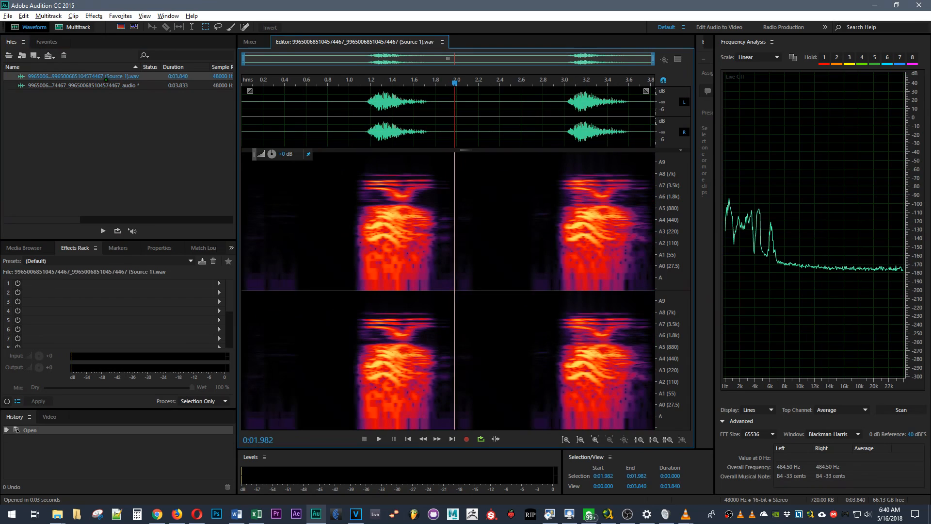